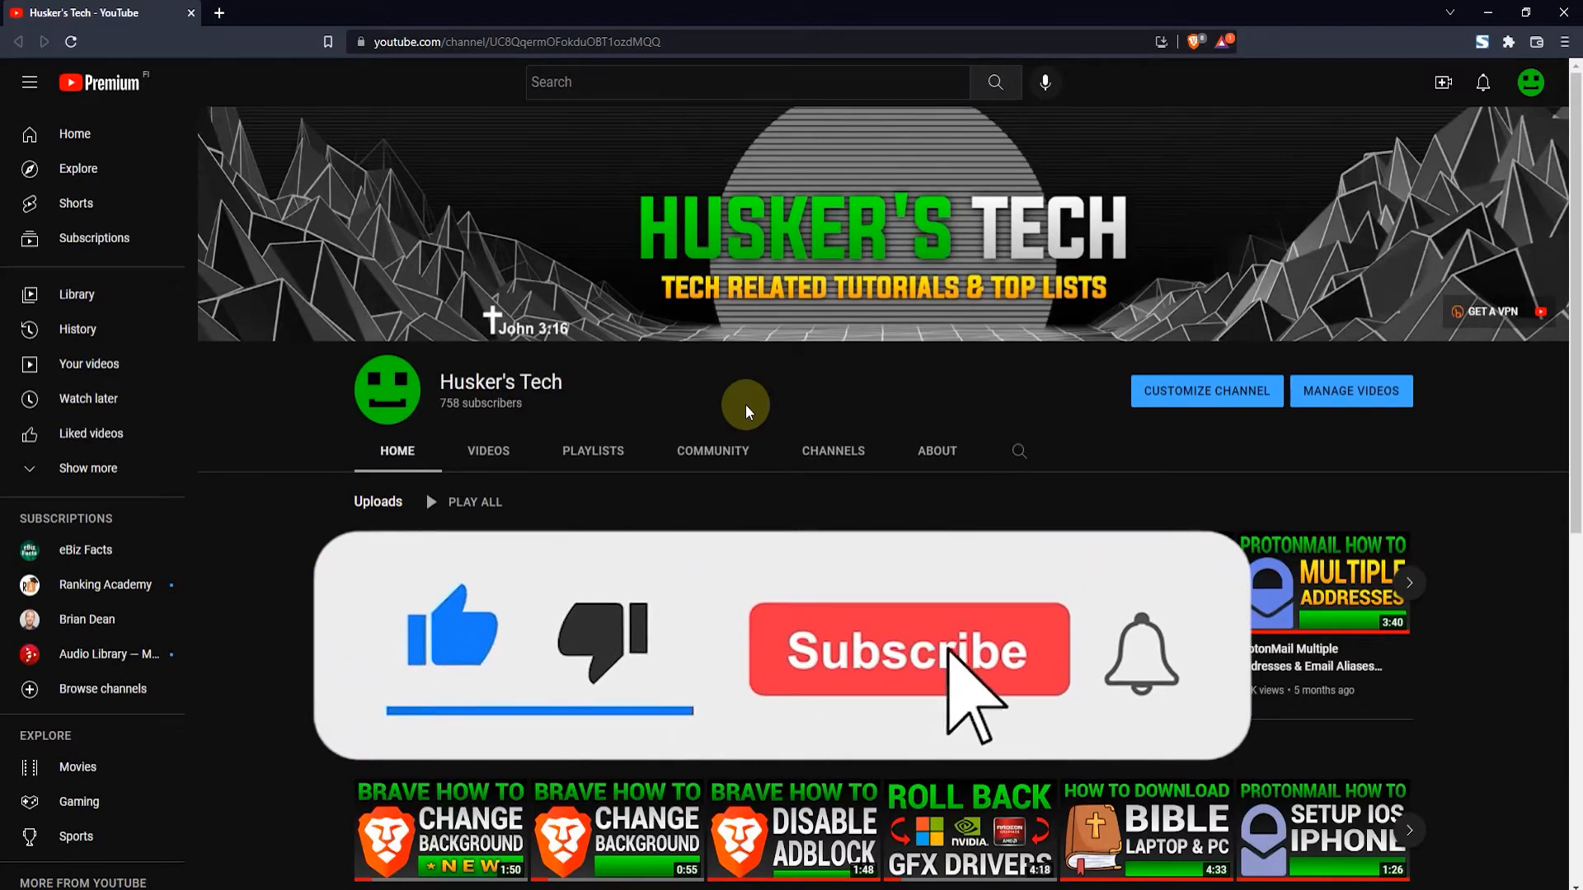
- Open Brave's Settings page from the main menu, leaving the YouTube channel
{"action": "left_click", "coordinate": [910, 649]}
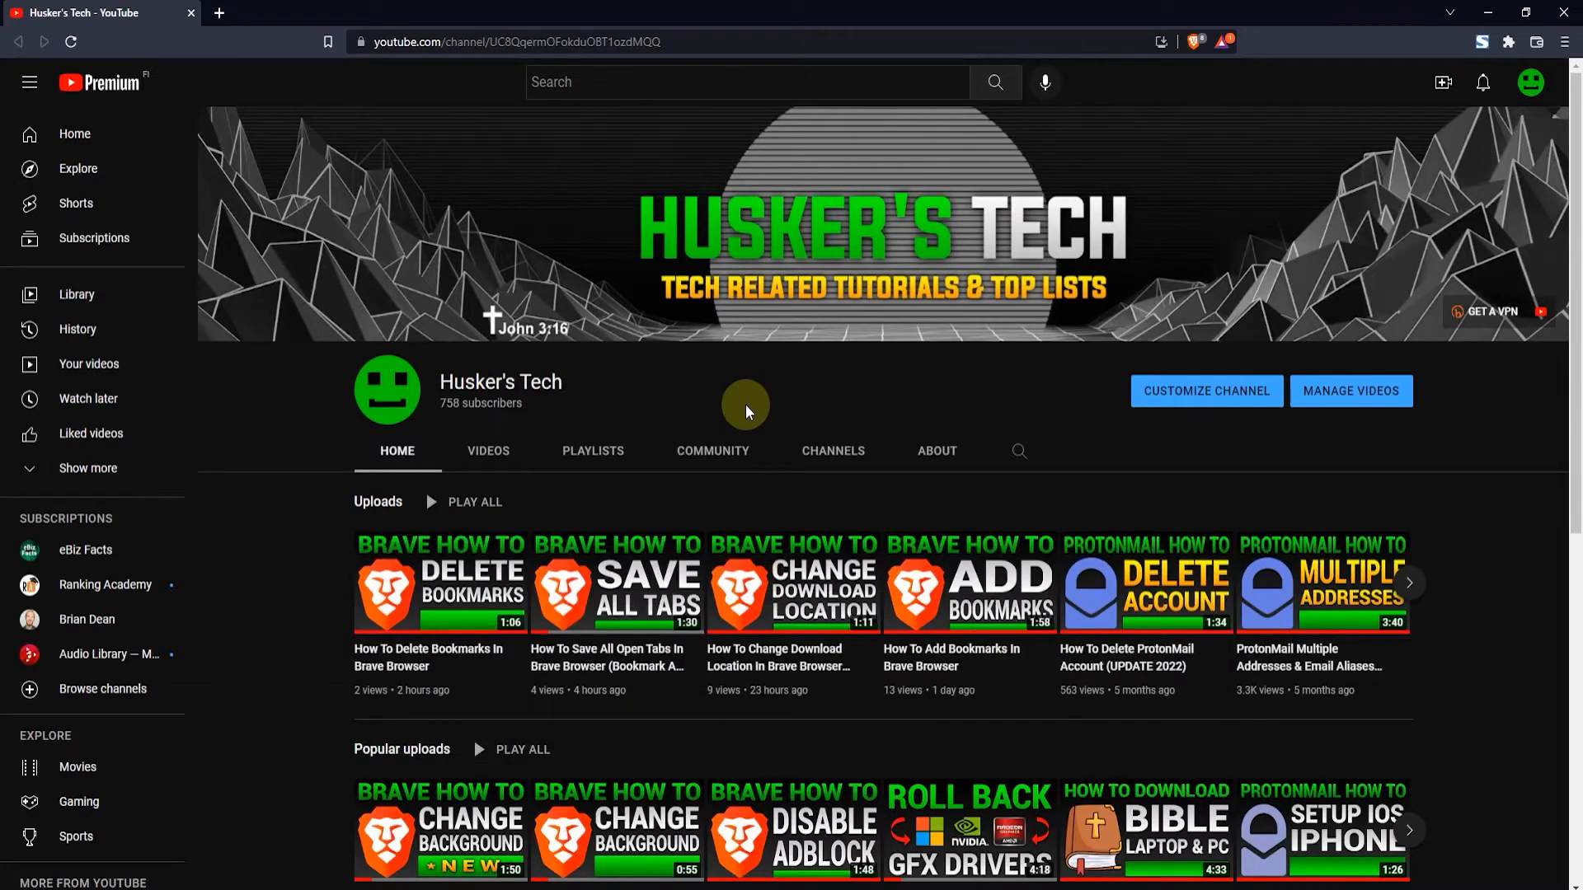
{"action": "mouse_move", "coordinate": [891, 384]}
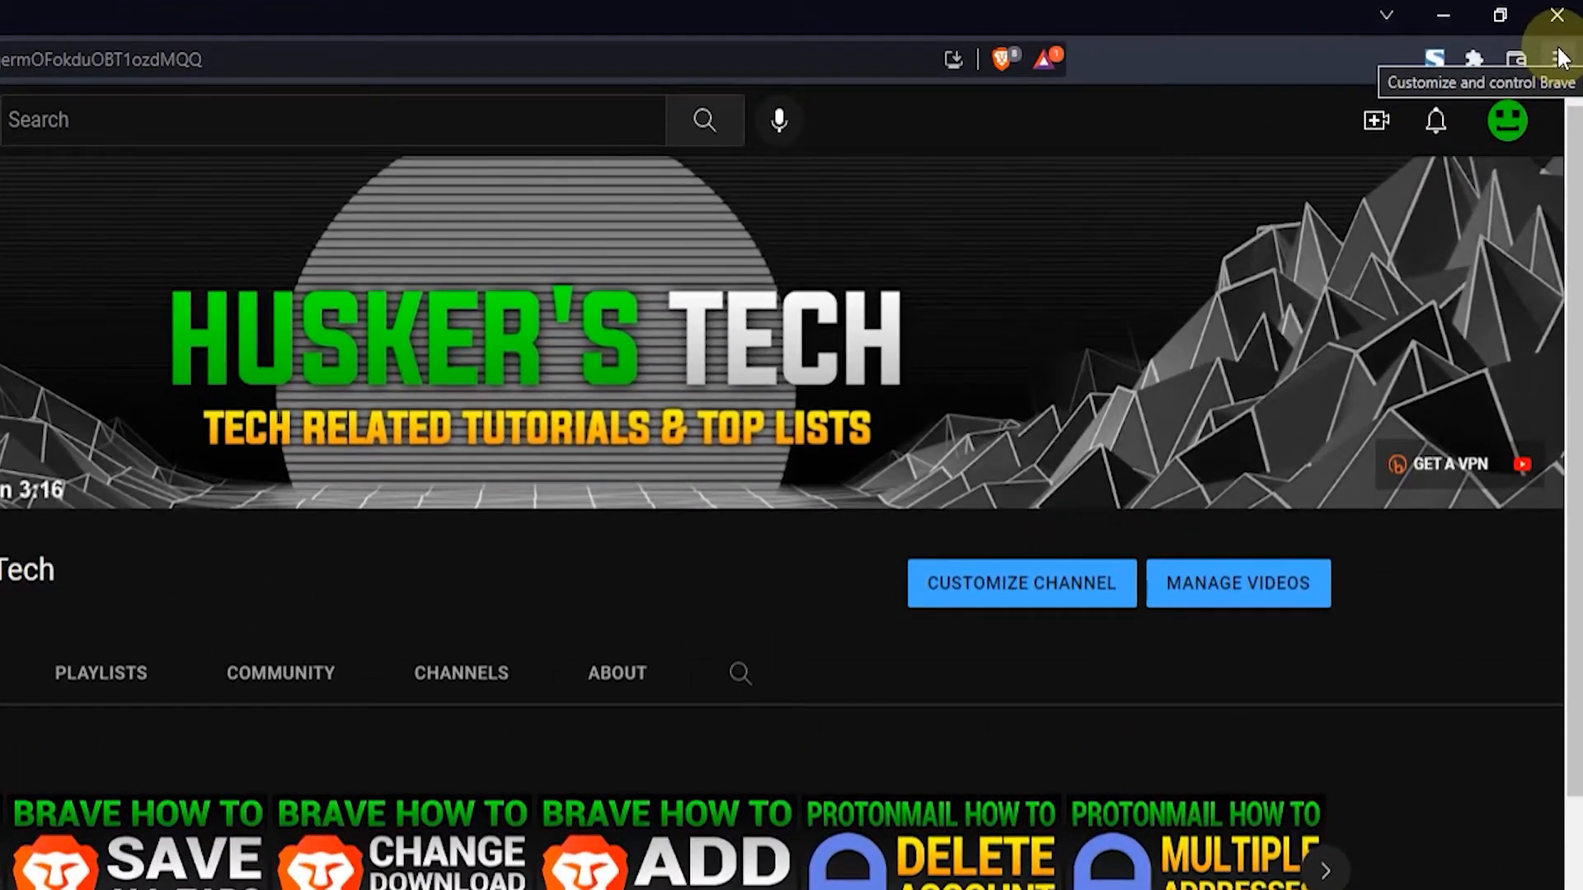
{"action": "left_click", "coordinate": [1555, 35]}
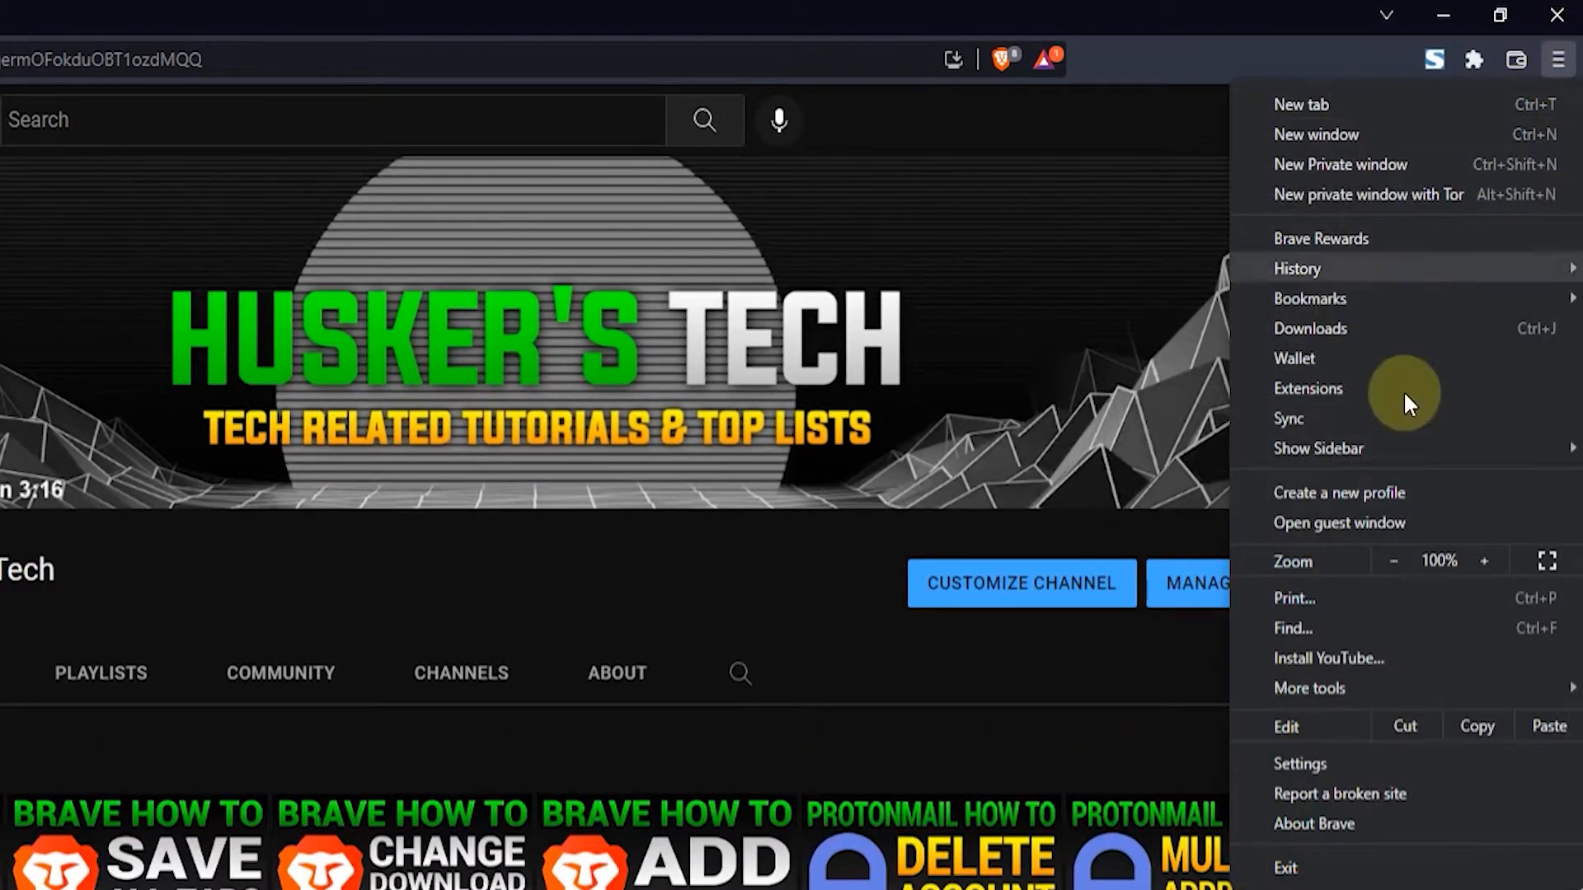
{"action": "left_click", "coordinate": [1300, 764]}
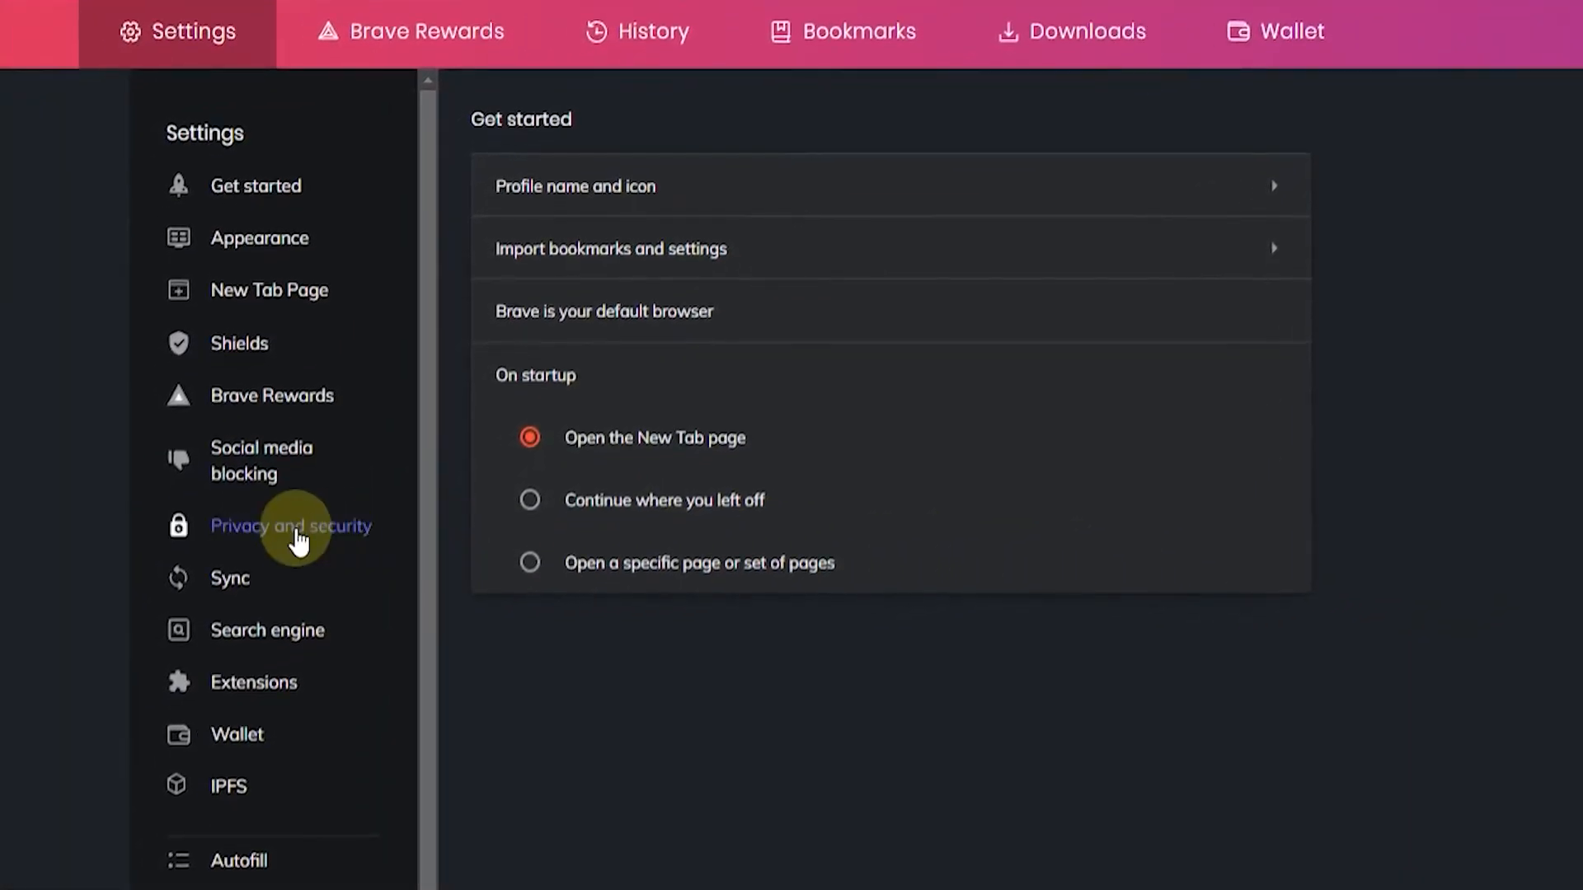
- Show the Privacy and security settings to reach Clear browsing data
{"action": "left_click", "coordinate": [291, 526]}
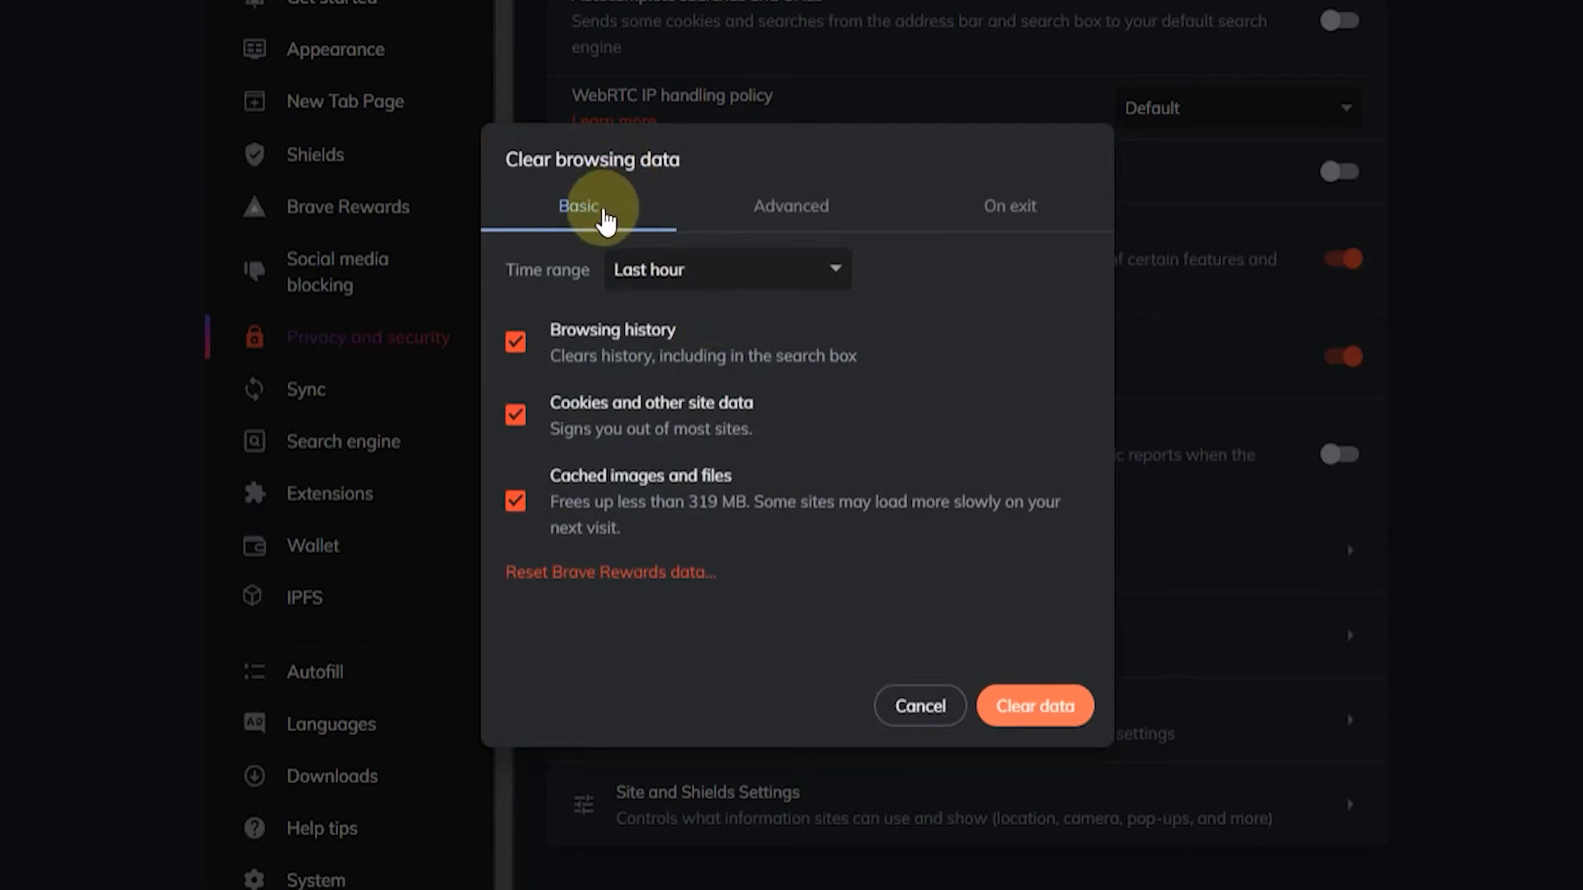
{"action": "mouse_move", "coordinate": [715, 217]}
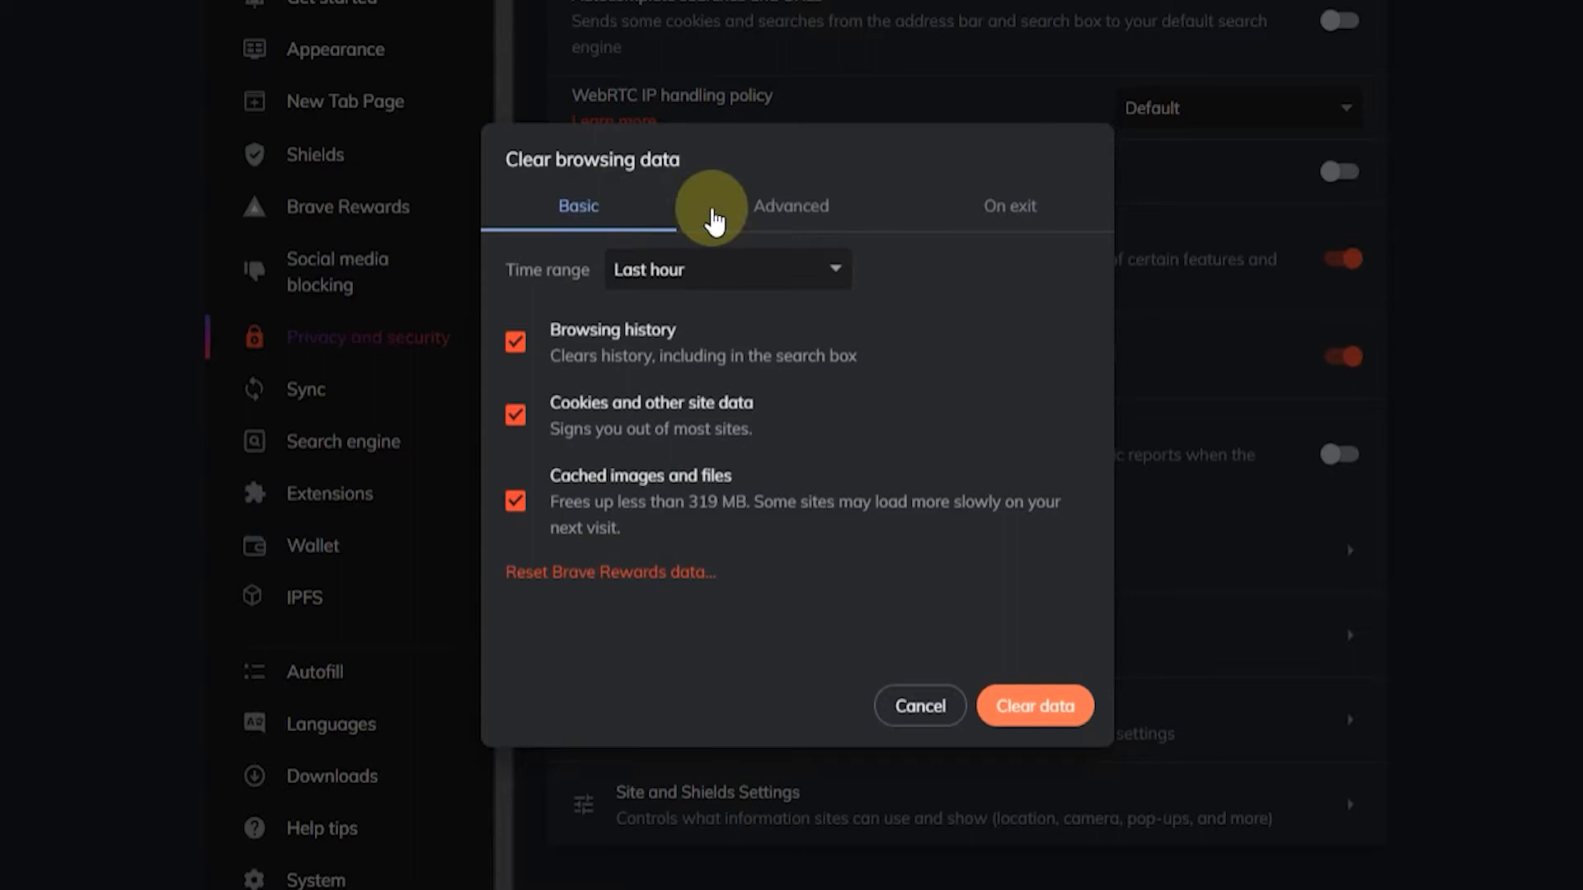
{"action": "mouse_move", "coordinate": [783, 217]}
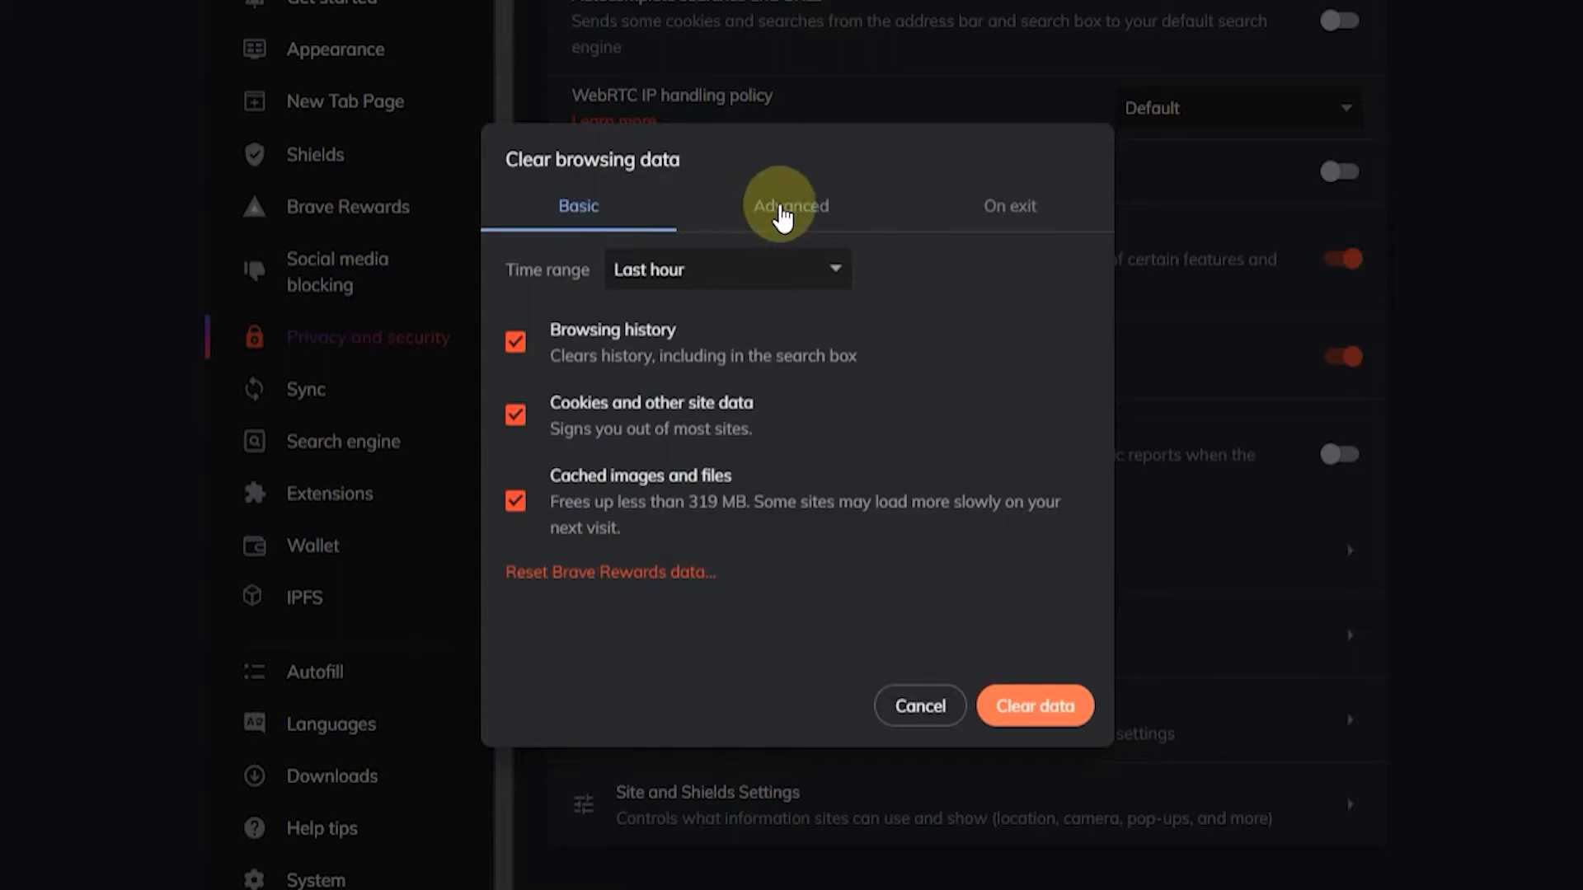
- Use the Advanced clearing tab with the time range set to All time
{"action": "left_click", "coordinate": [790, 206]}
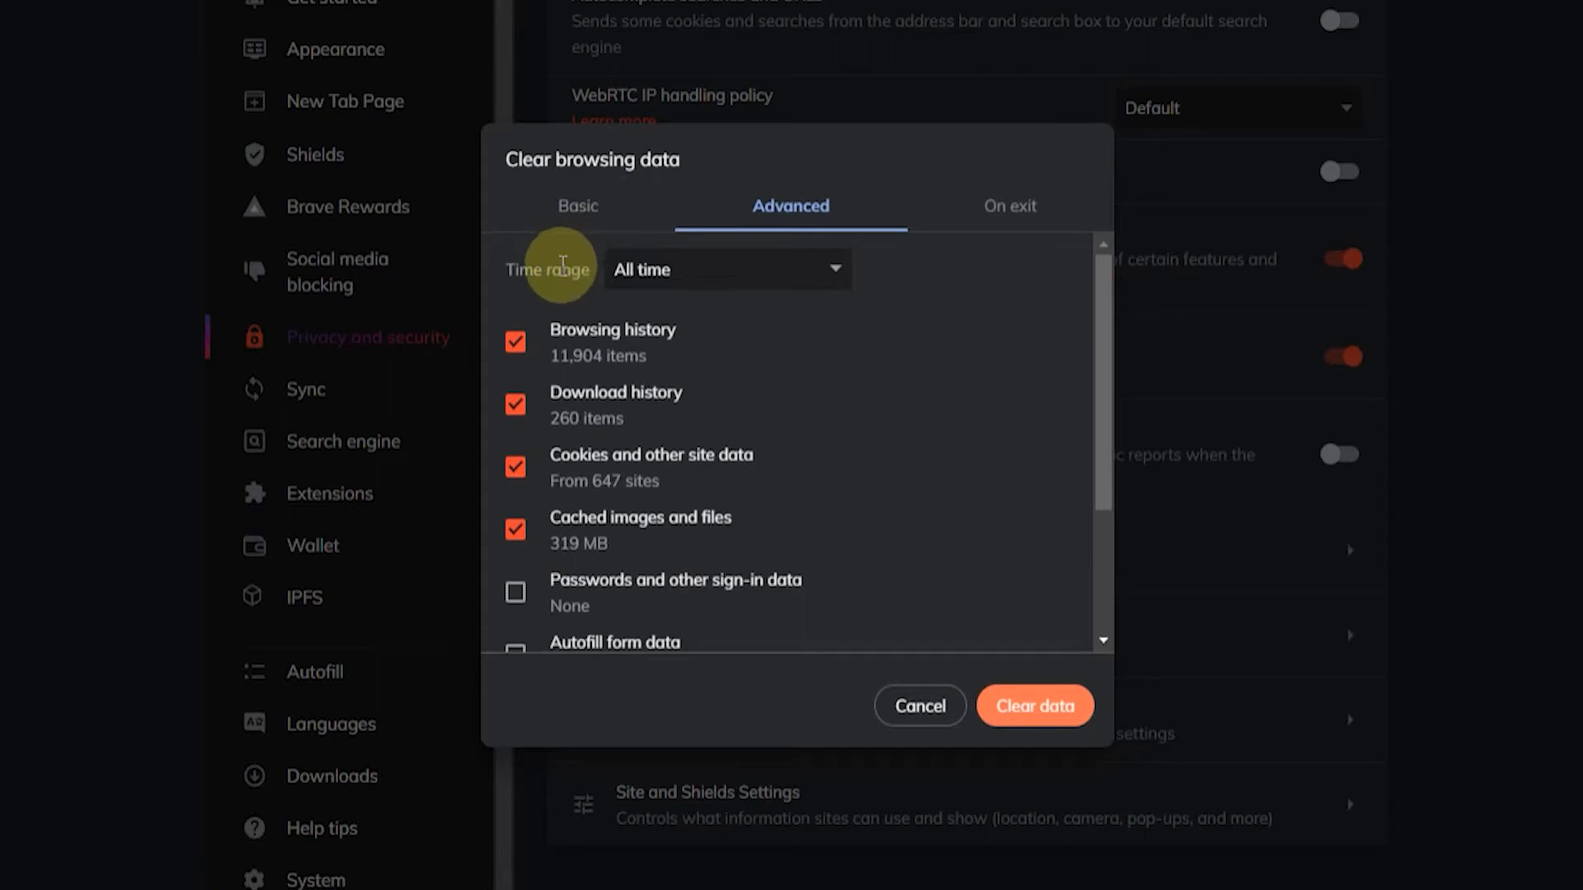
{"action": "left_click", "coordinate": [727, 269]}
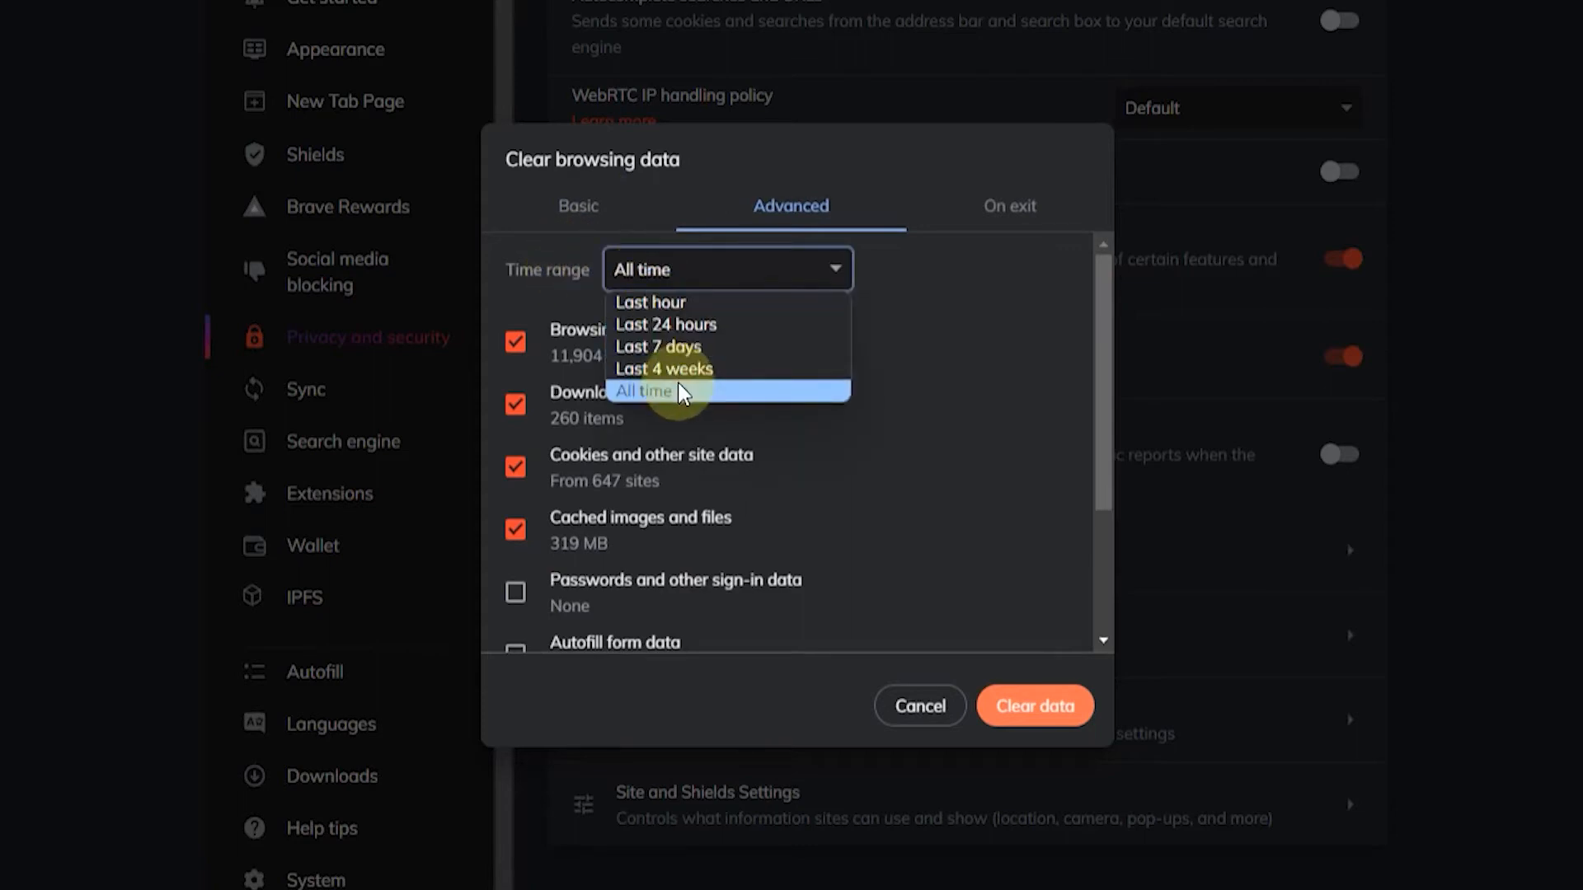
{"action": "mouse_move", "coordinate": [686, 388]}
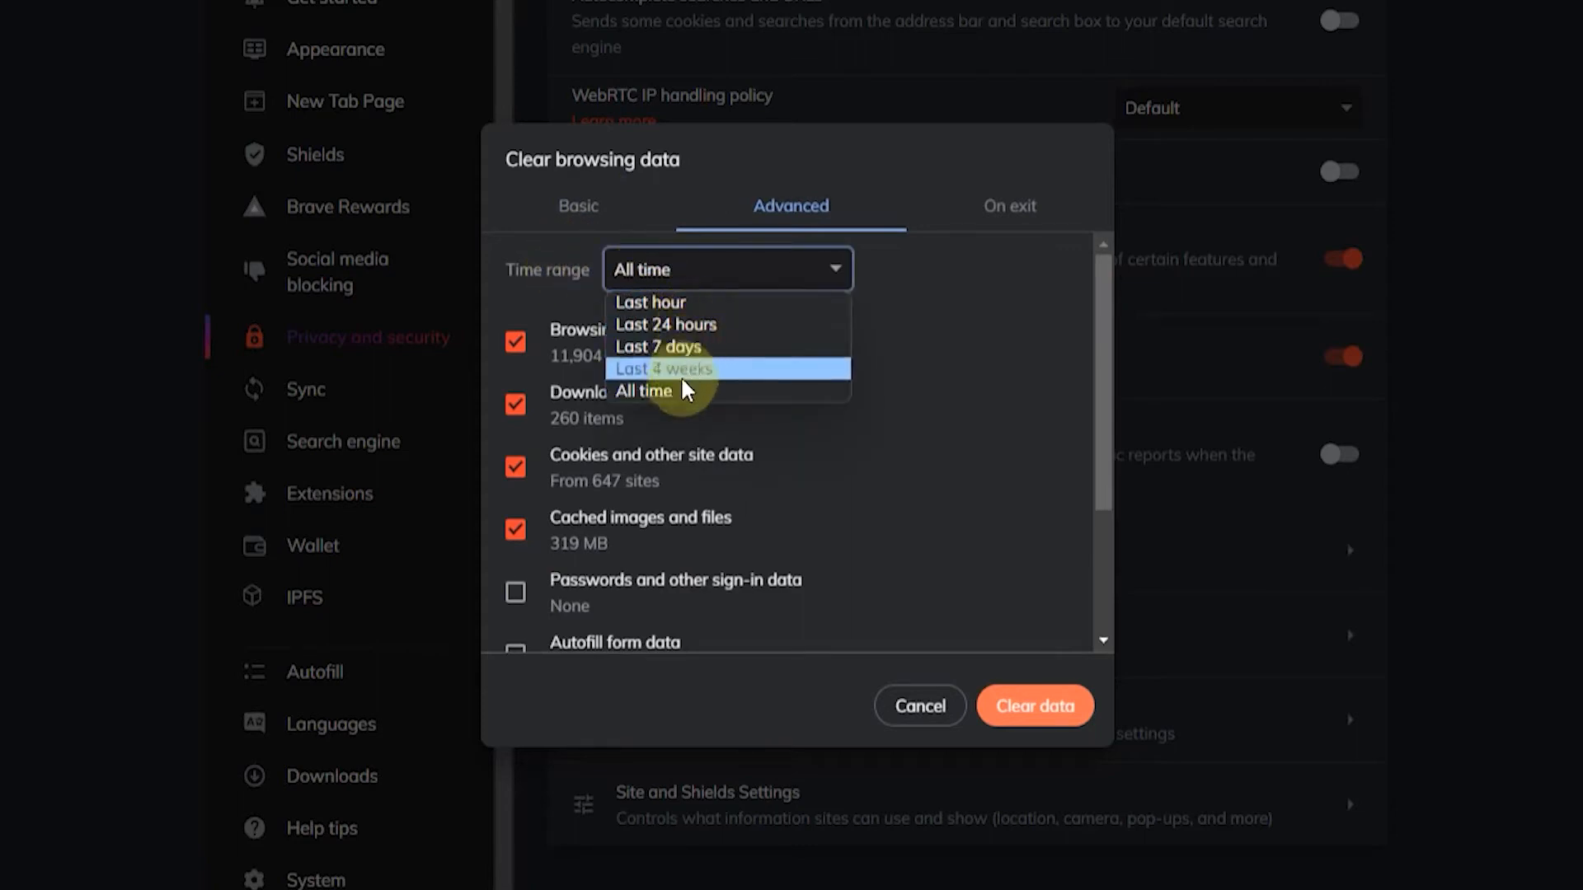
{"action": "mouse_move", "coordinate": [685, 394]}
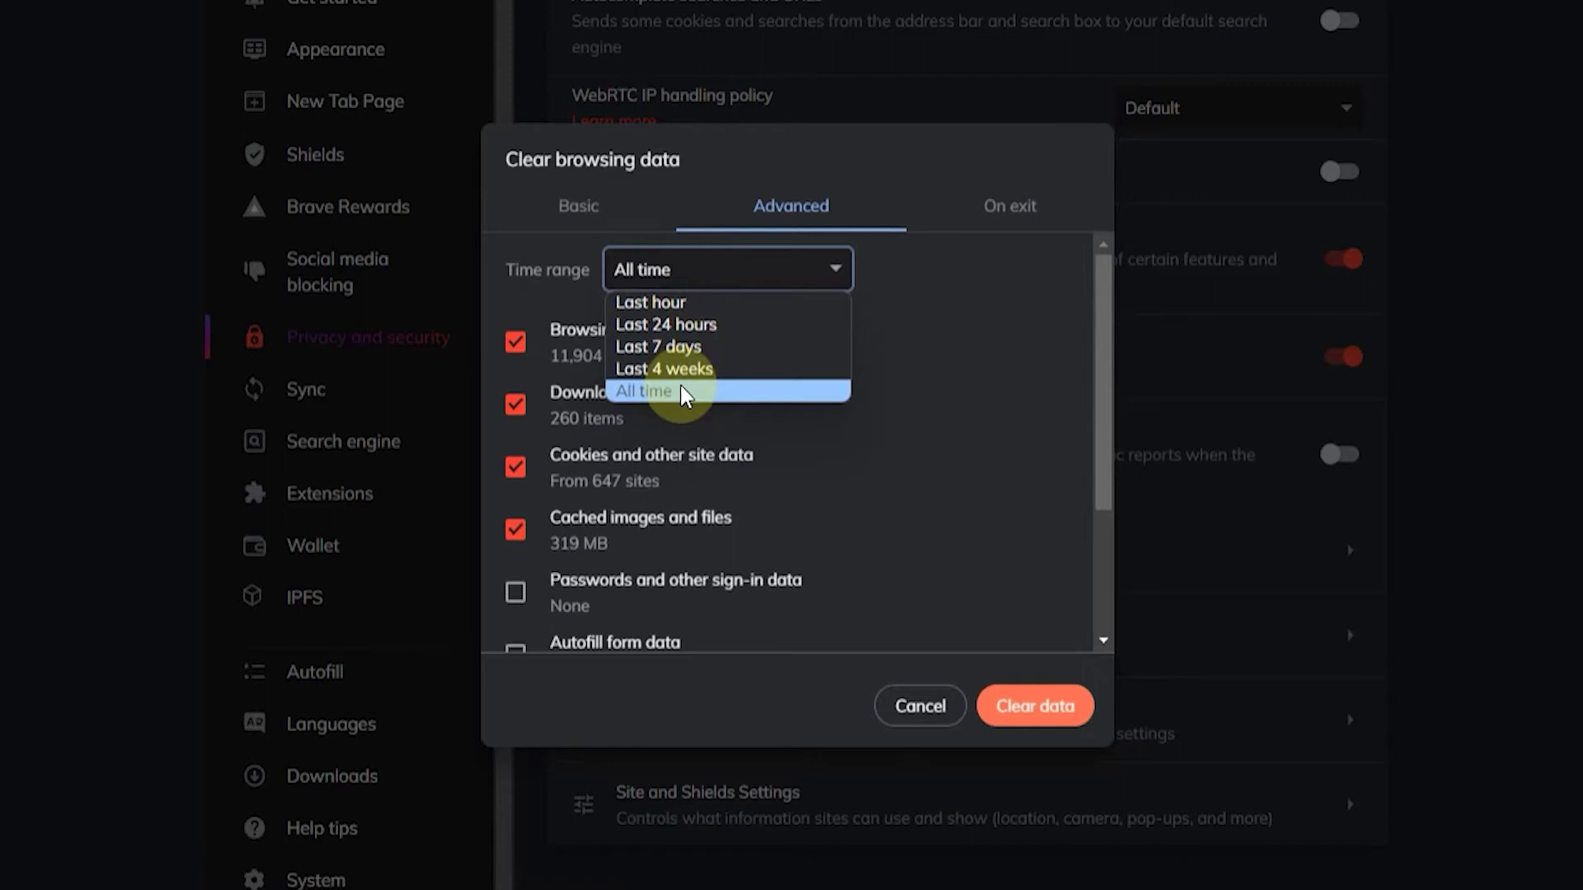
{"action": "left_click", "coordinate": [676, 392]}
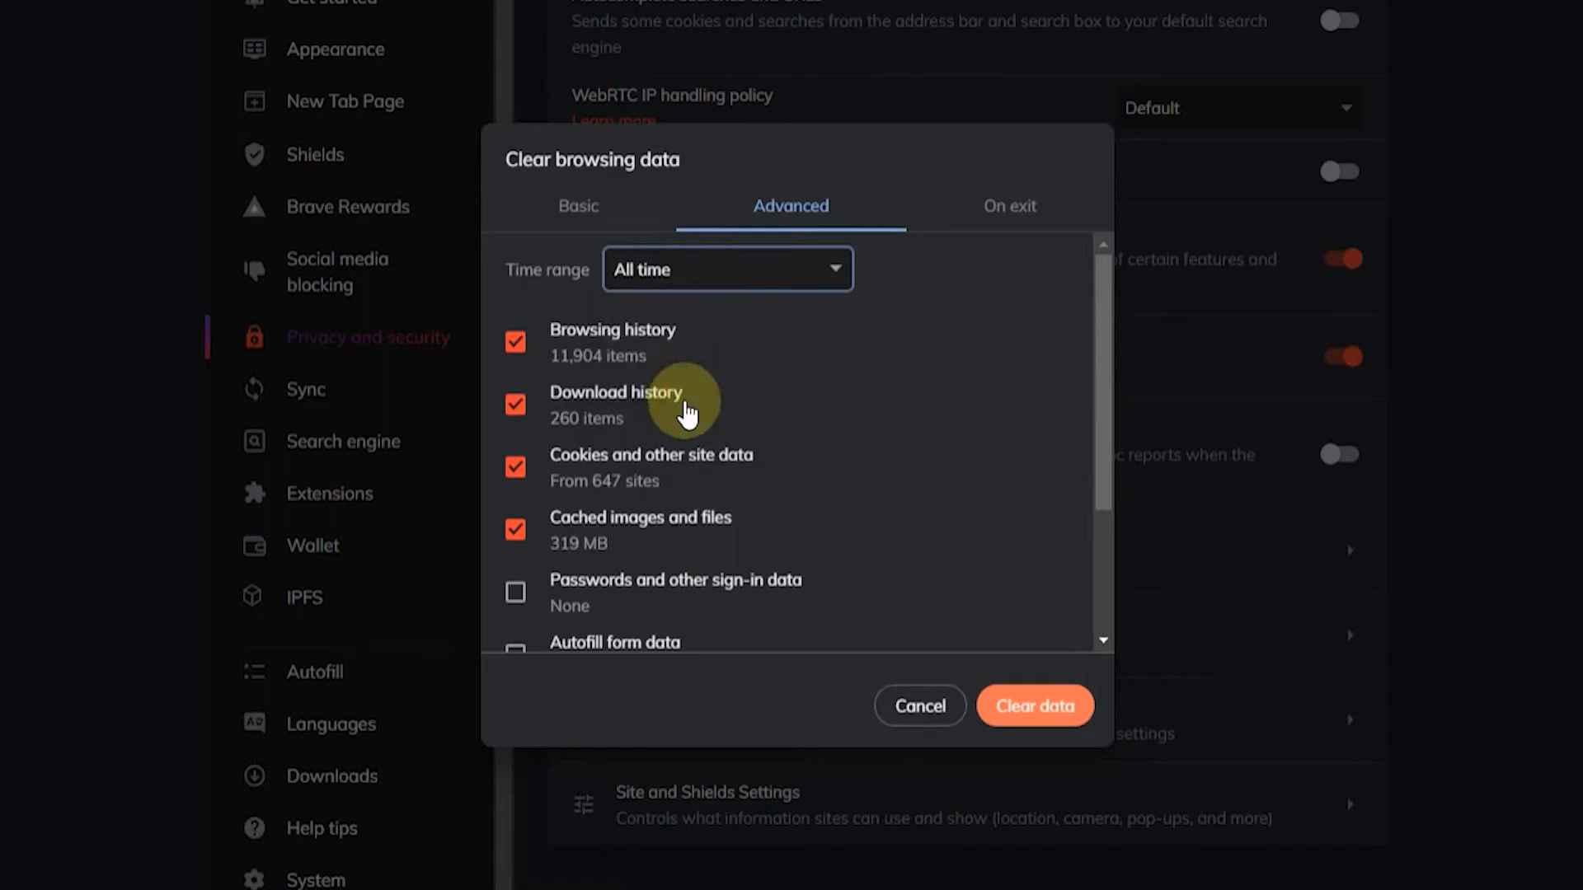
{"action": "mouse_move", "coordinate": [559, 350]}
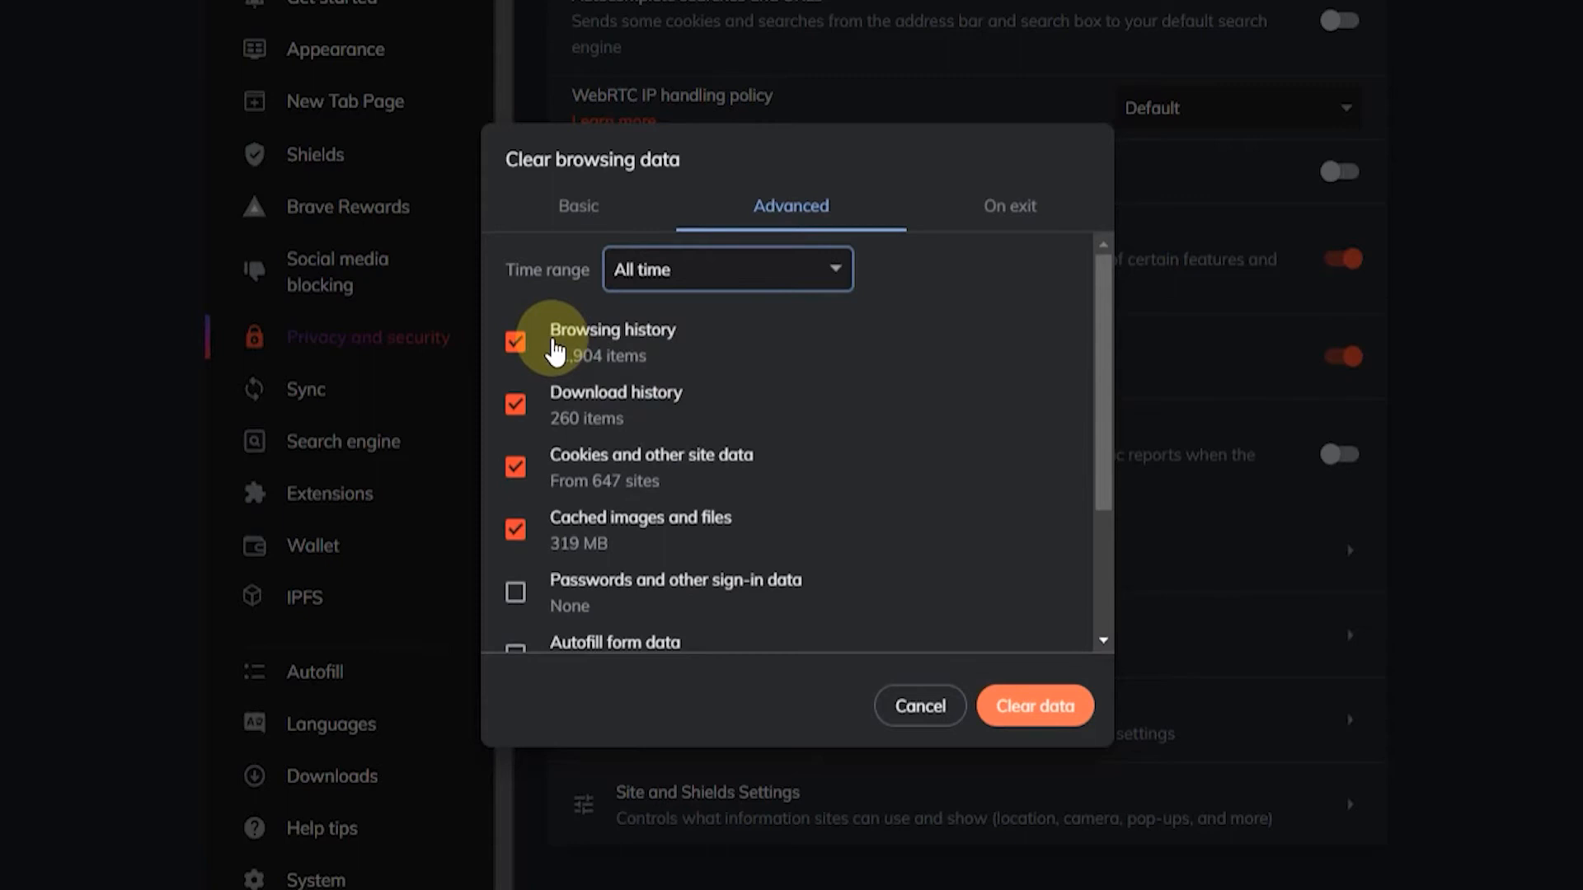
- Check Autofill form data, uncheck Browsing history, then clear the data
{"action": "scroll", "scroll_direction": "down", "scroll_amount": 3}
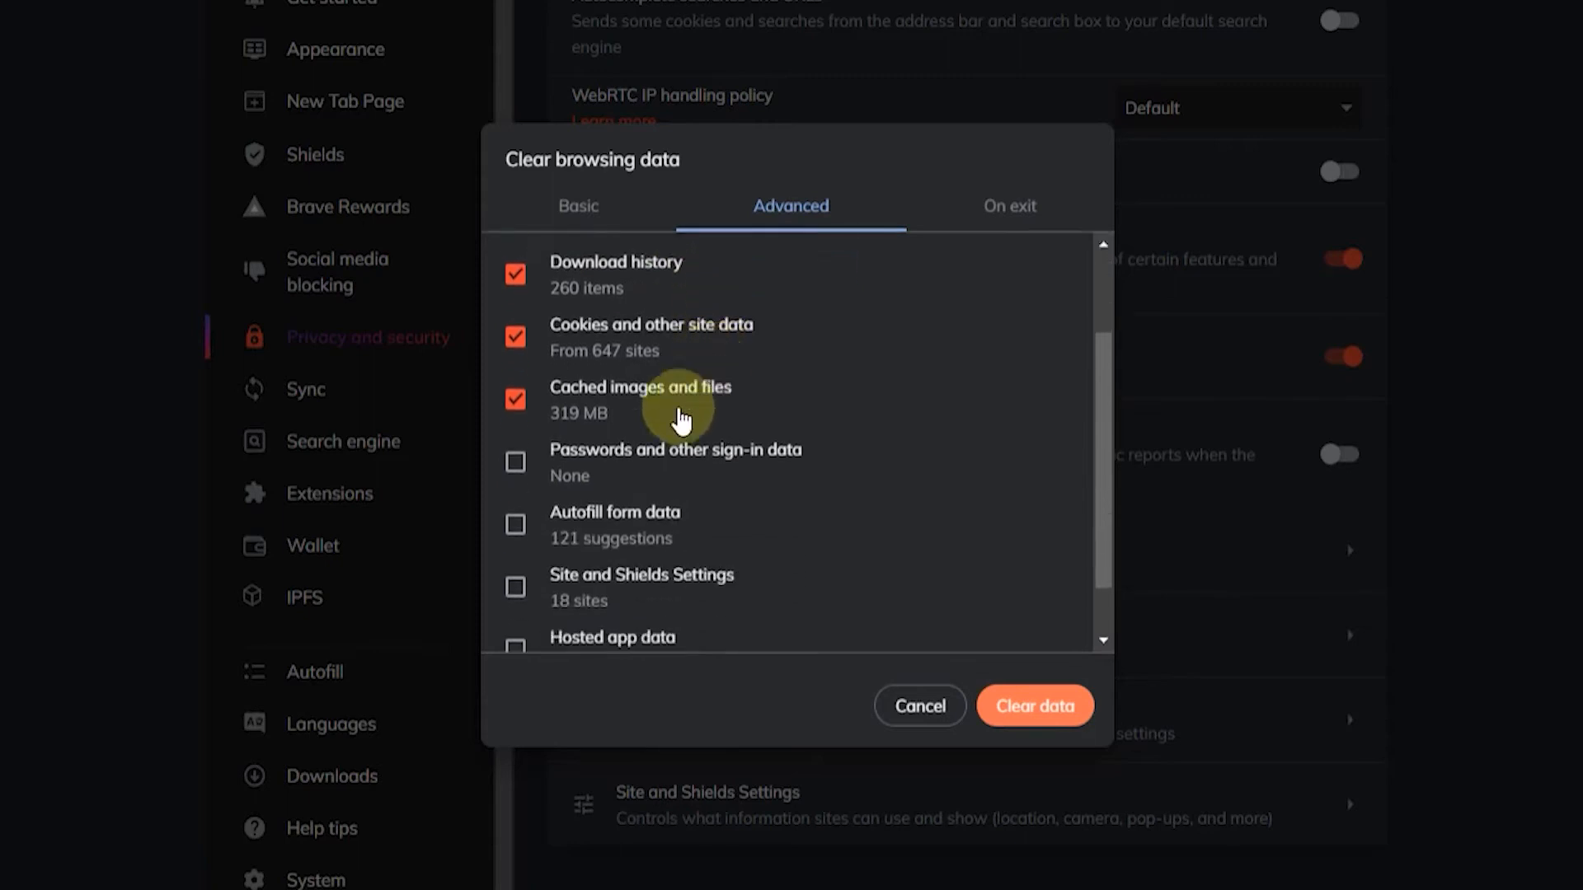
{"action": "mouse_move", "coordinate": [671, 528]}
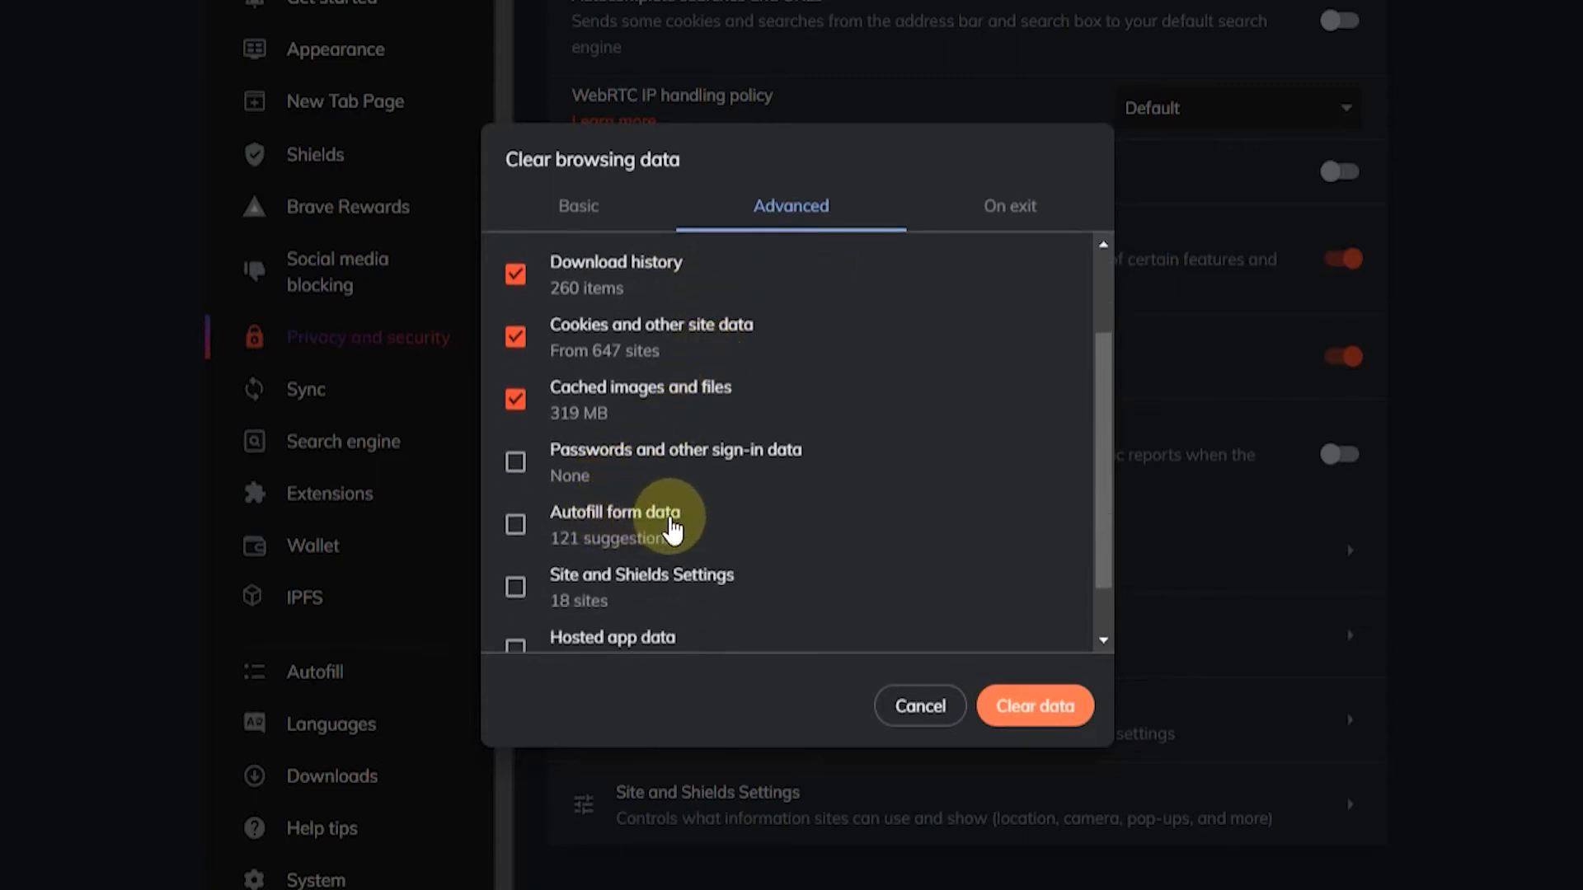
{"action": "left_click", "coordinate": [516, 525]}
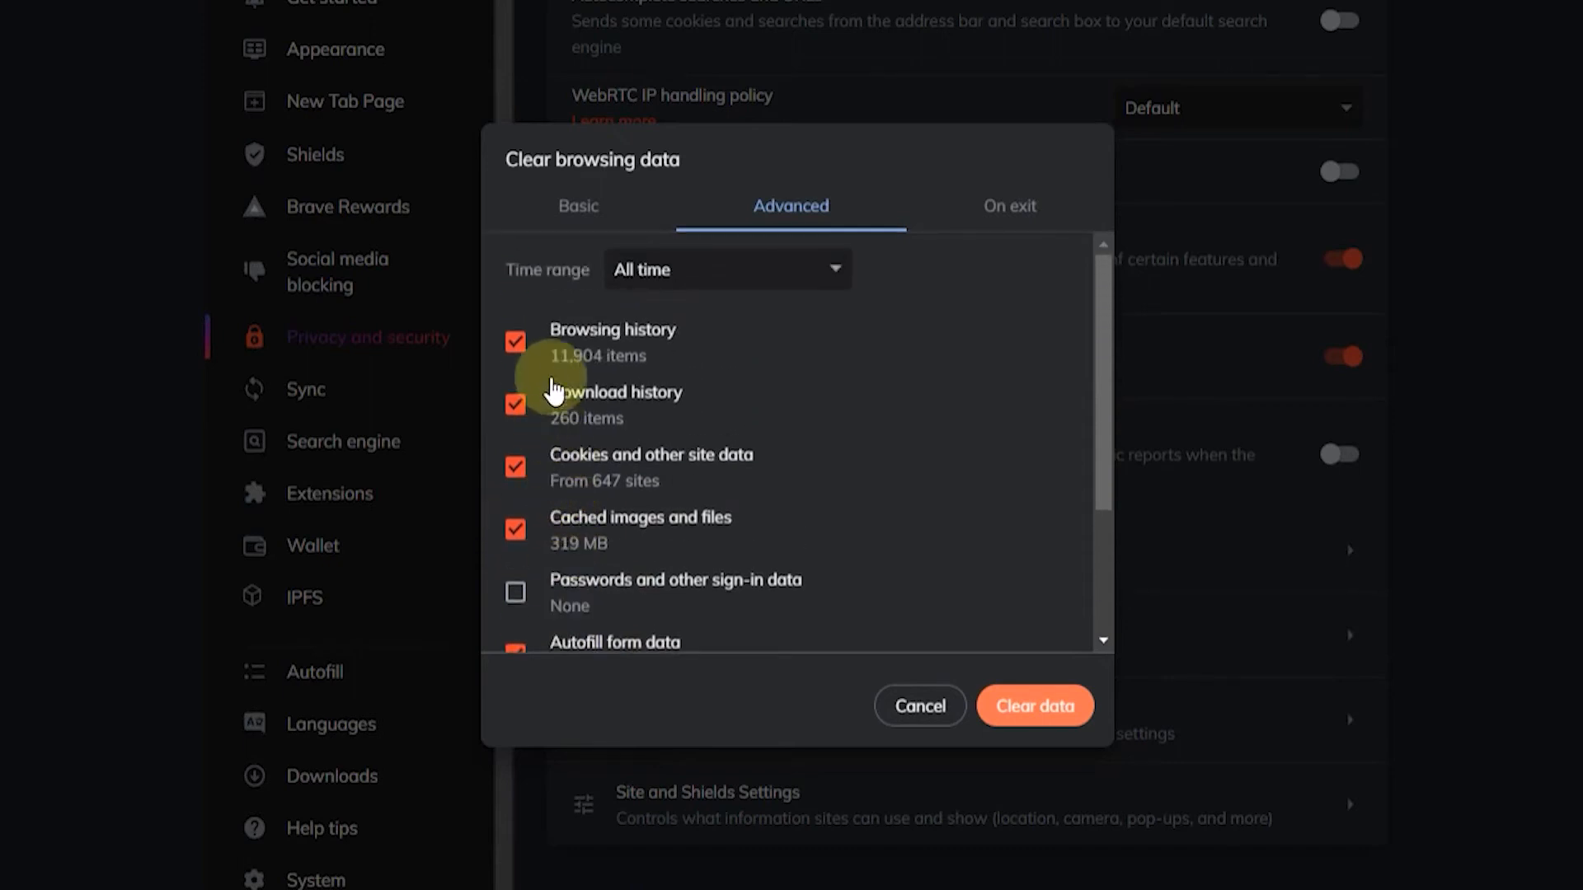
{"action": "mouse_move", "coordinate": [619, 403]}
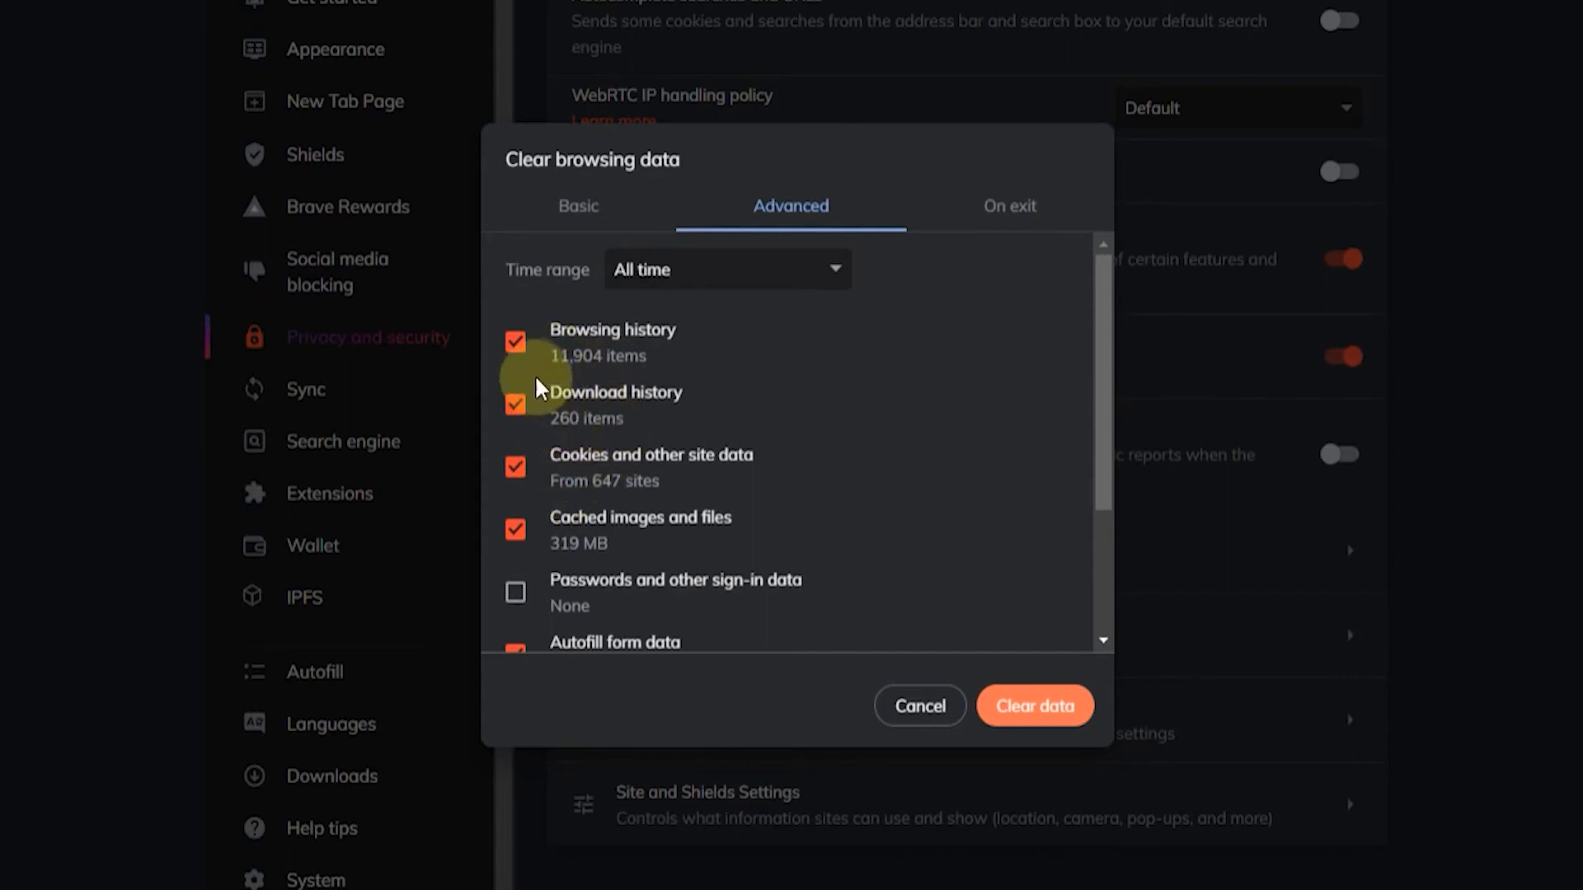
{"action": "left_click", "coordinate": [515, 342]}
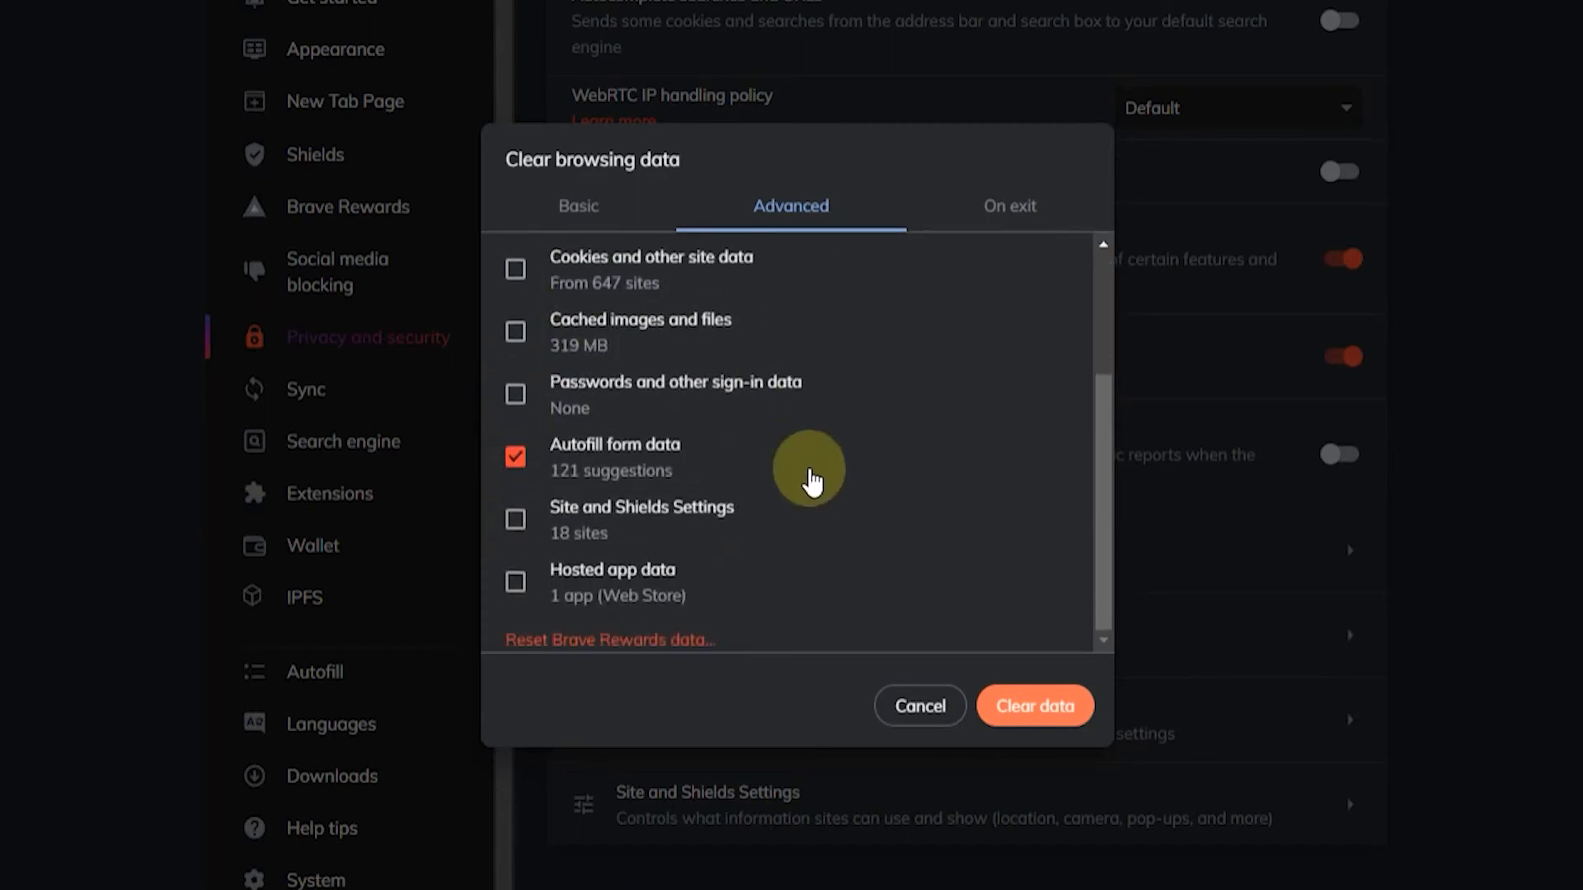
{"action": "mouse_move", "coordinate": [1035, 706]}
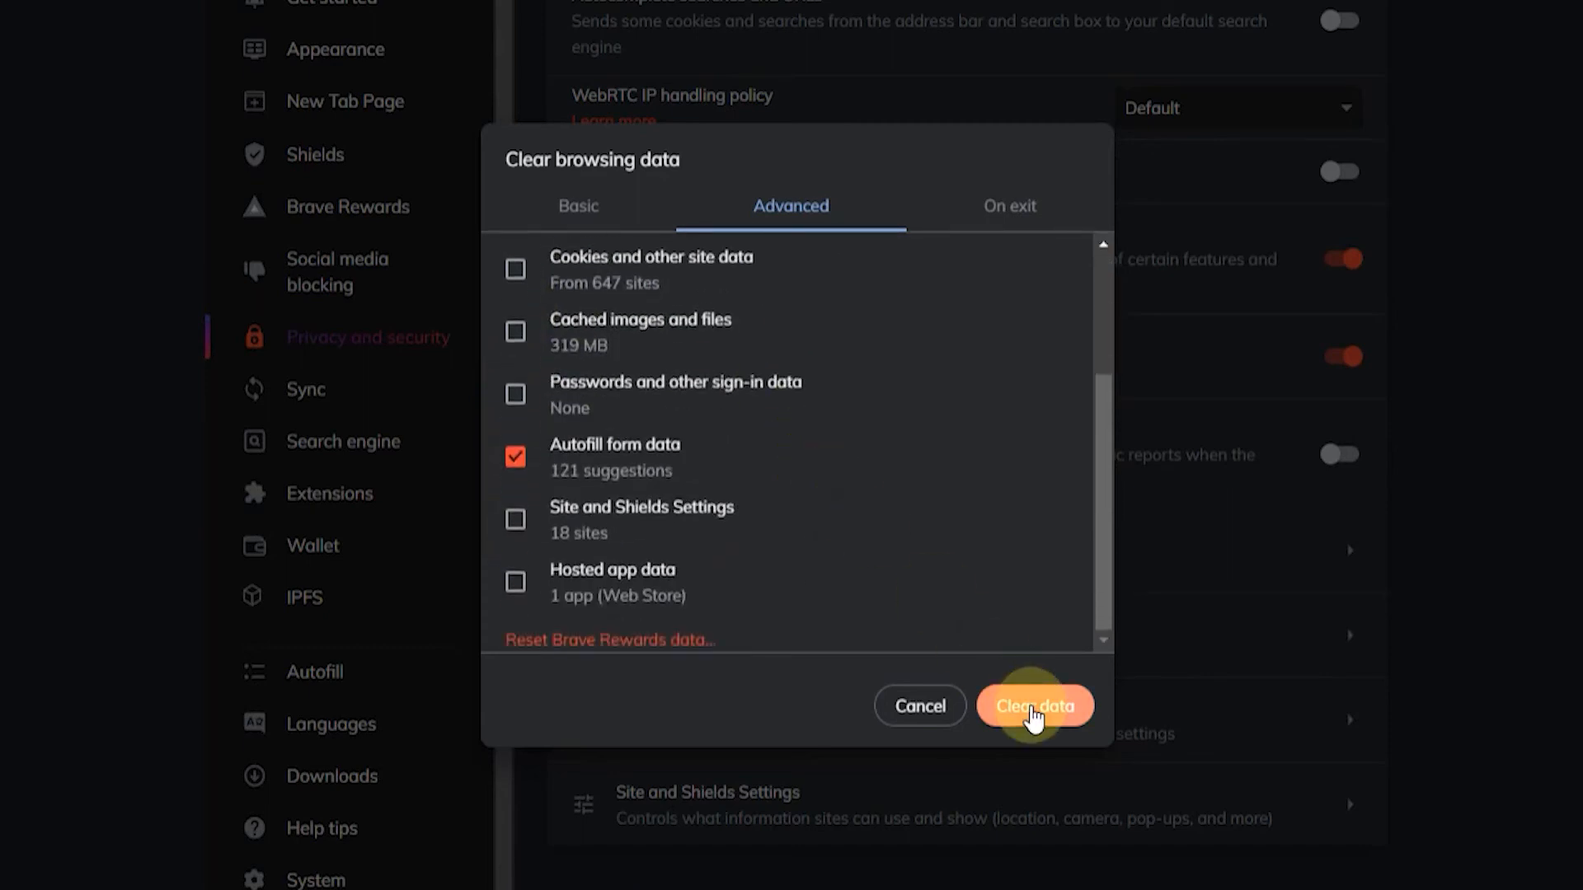
{"action": "left_click", "coordinate": [1035, 705]}
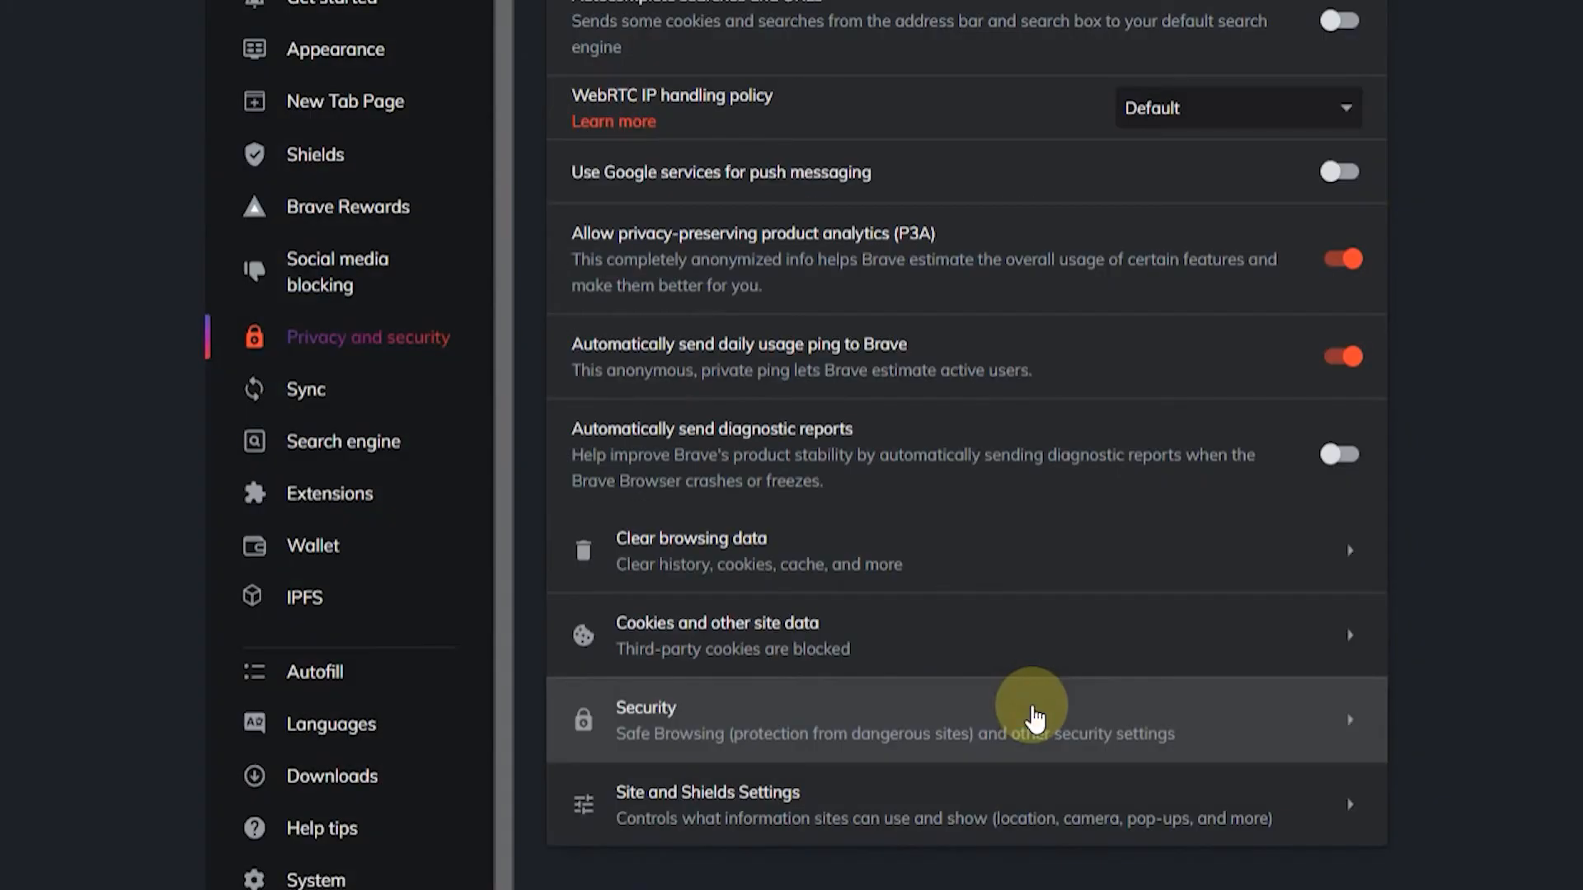
{"action": "mouse_move", "coordinate": [1562, 492]}
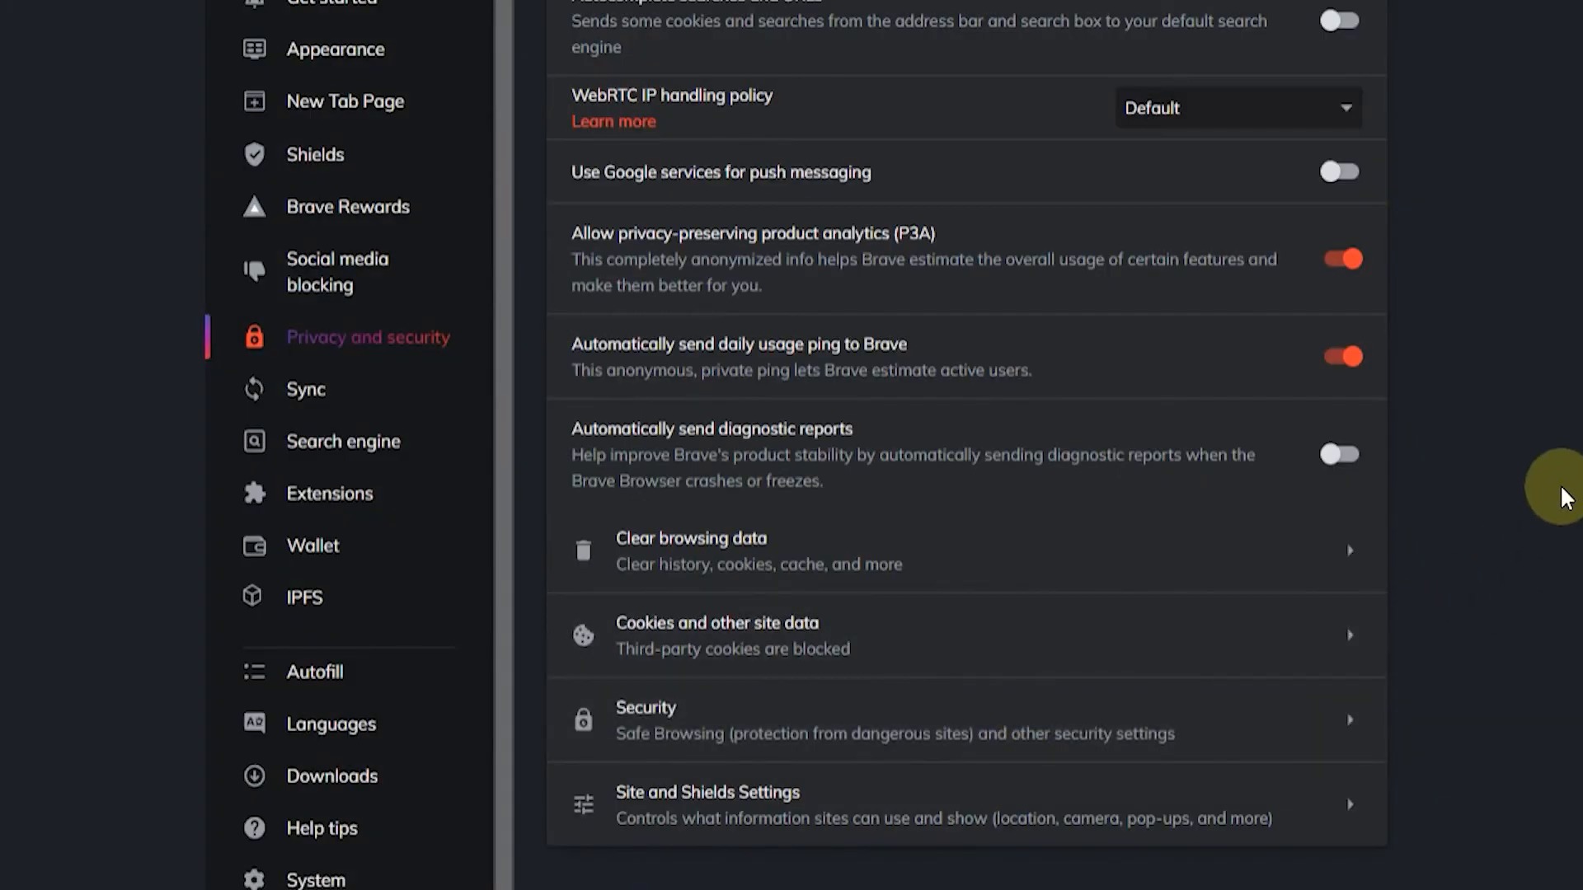